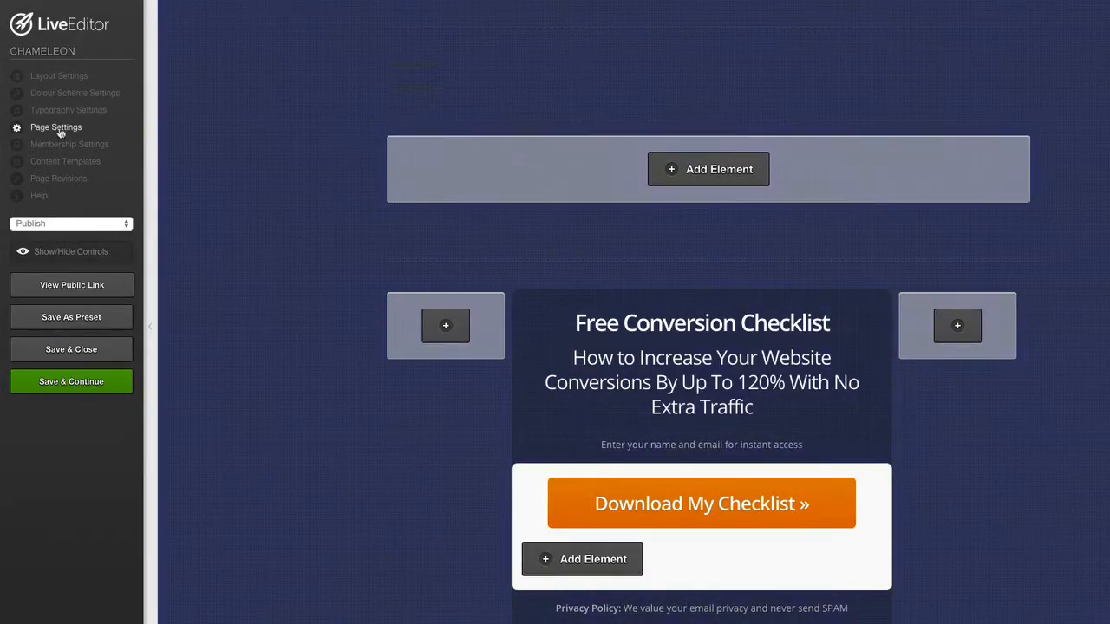
Show the page's Other Scripts section with its custom CSS for the animated background.
left_click(55, 127)
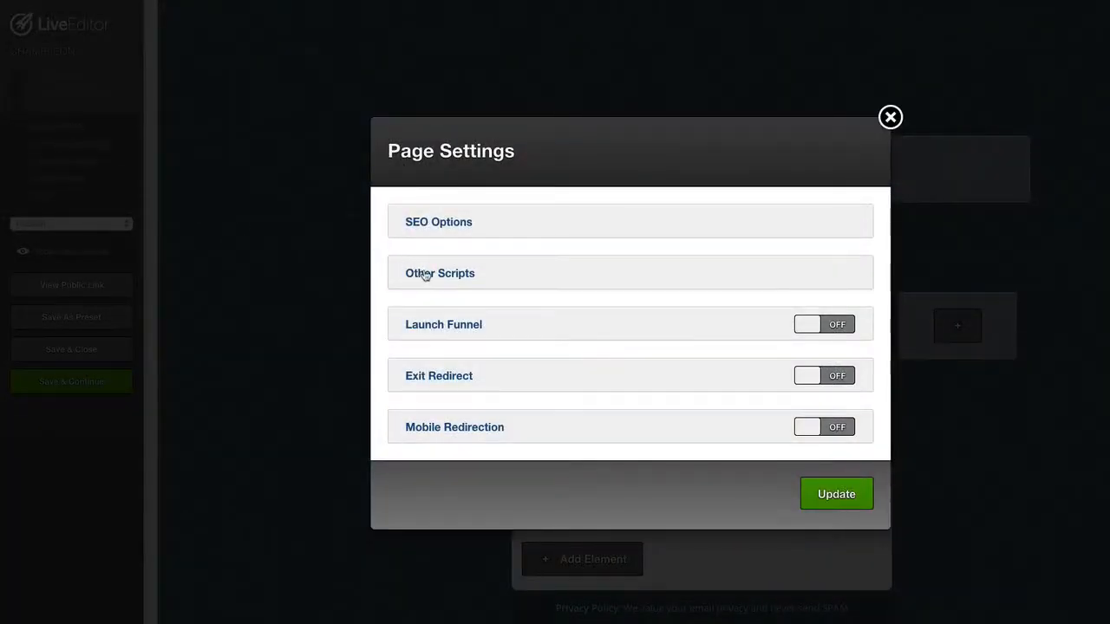
left_click(439, 273)
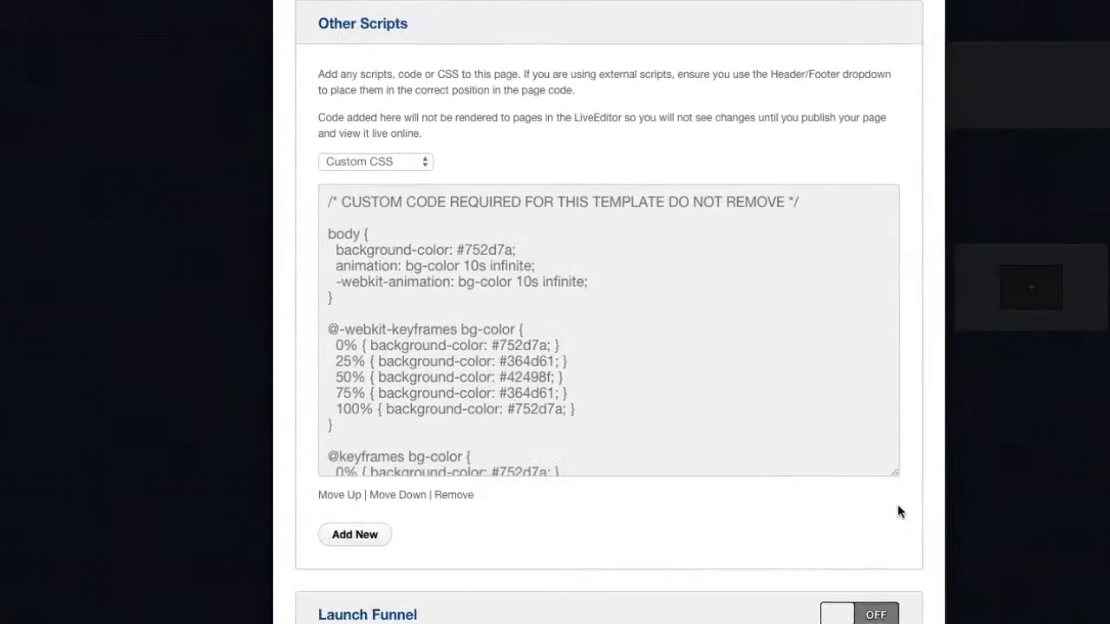
scroll("down", 3)
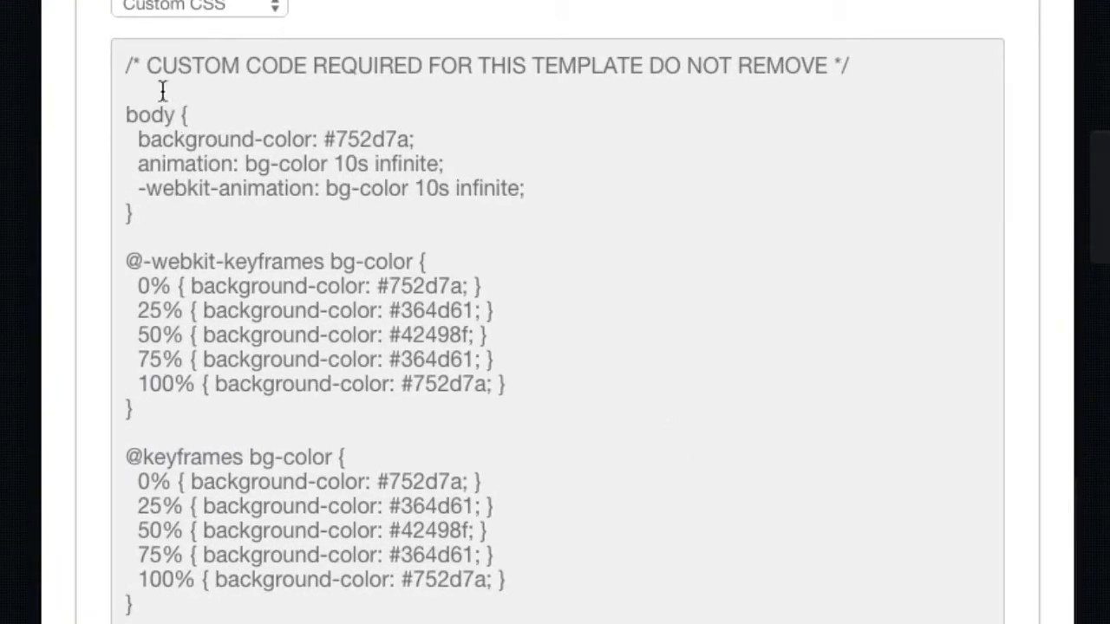
scroll("down", 3)
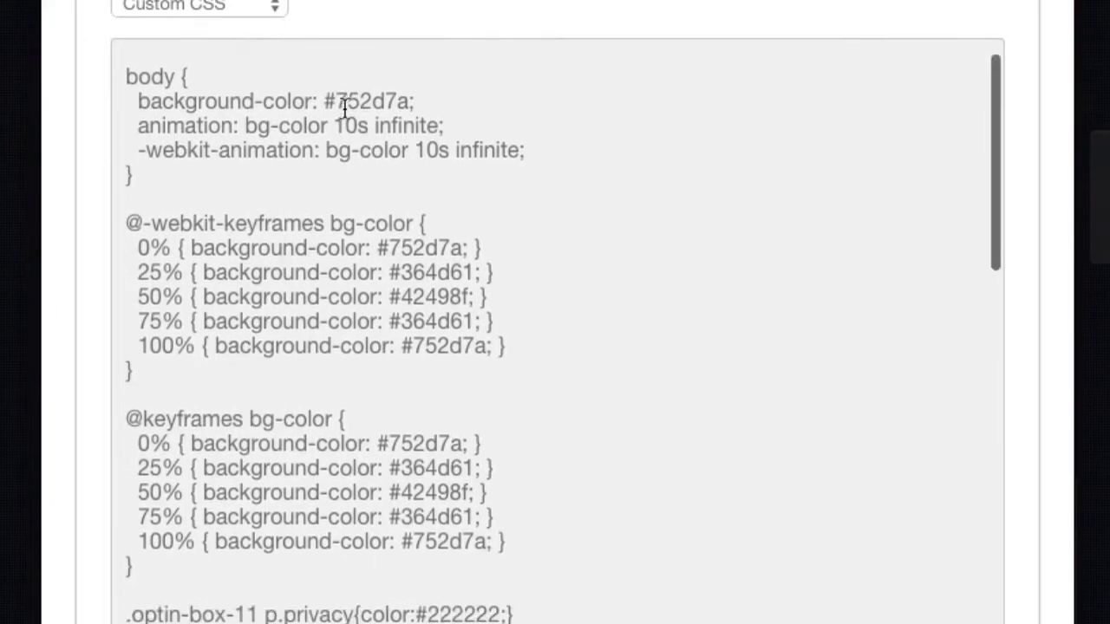
scroll("down", 3)
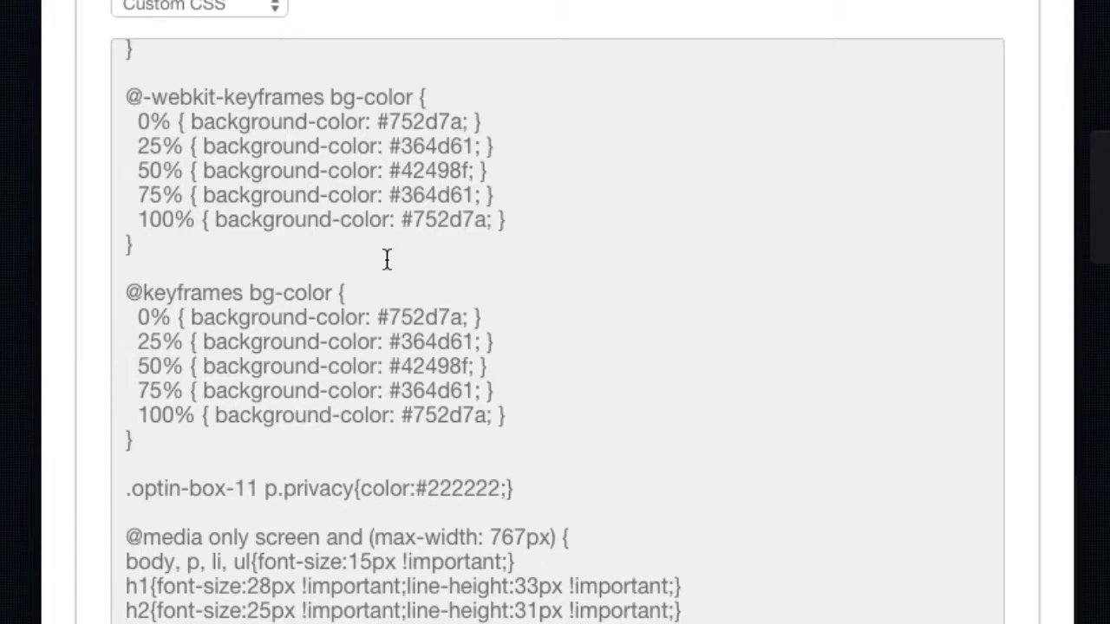
mouse_move(423, 147)
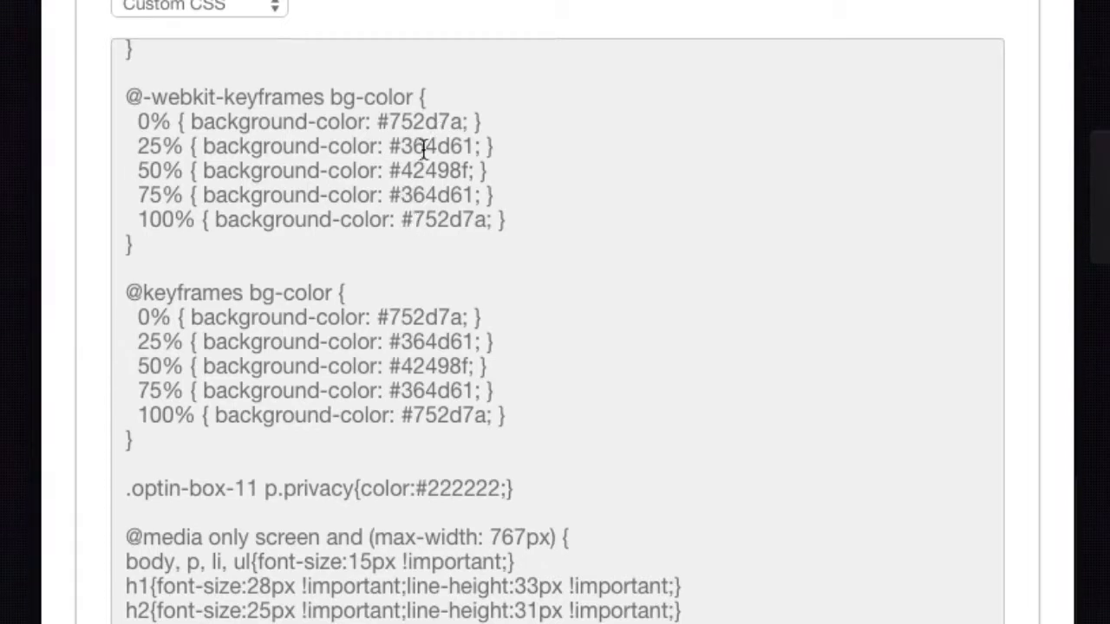
mouse_move(415, 122)
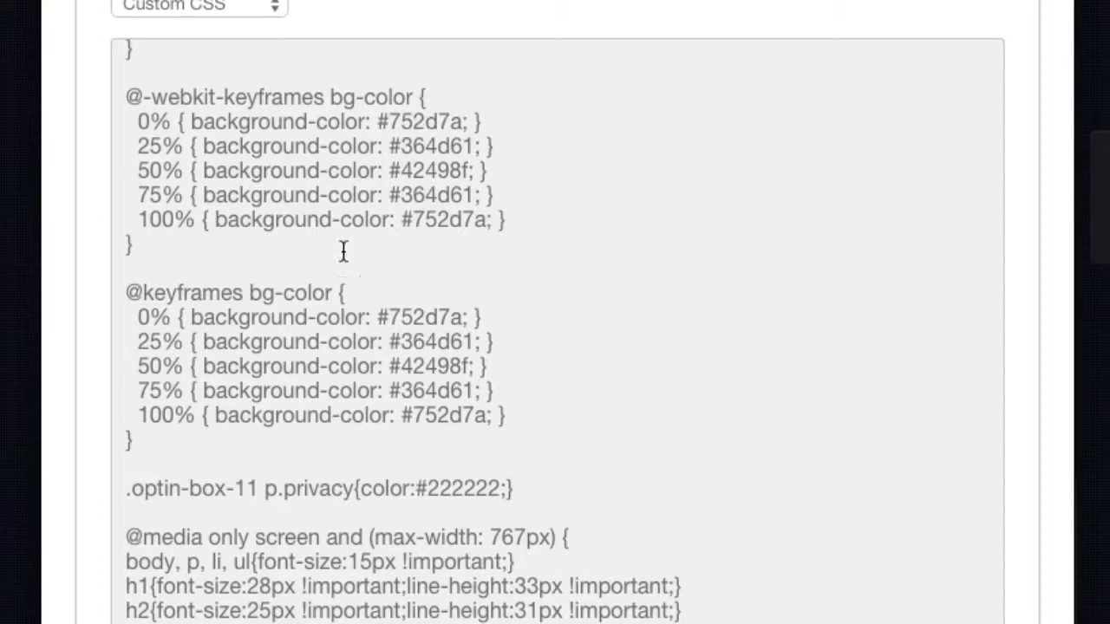
mouse_move(318, 95)
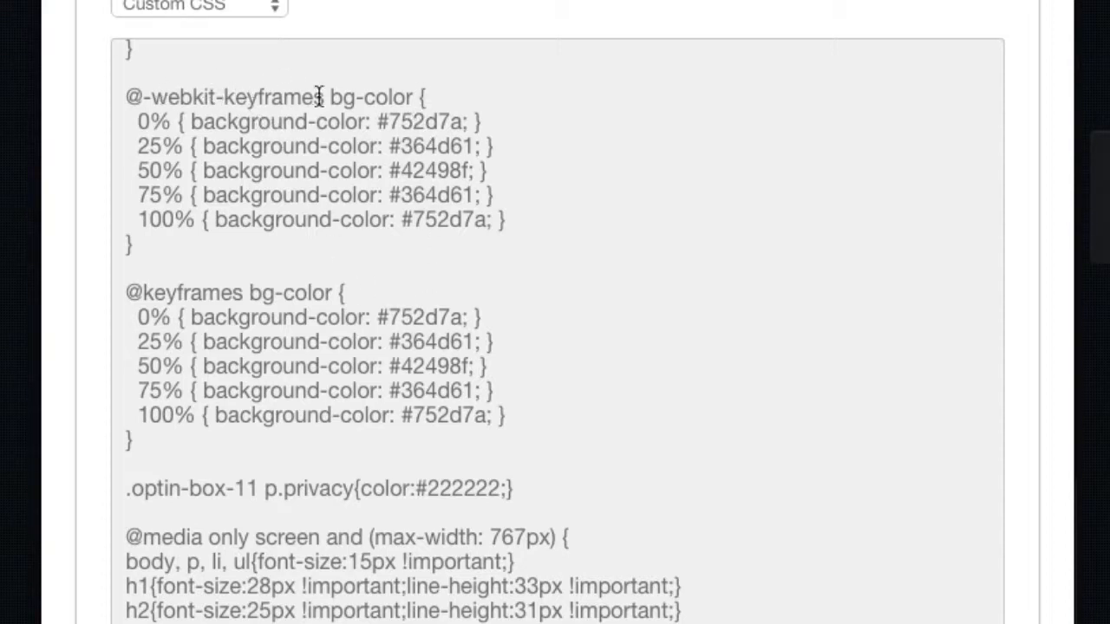
mouse_move(362, 170)
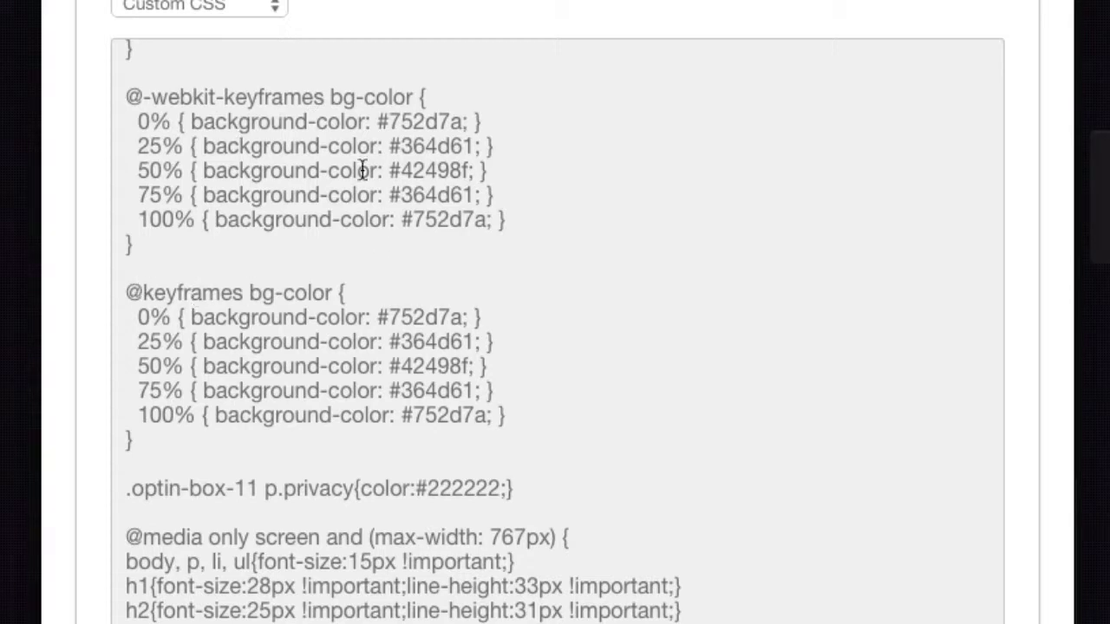
mouse_move(461, 431)
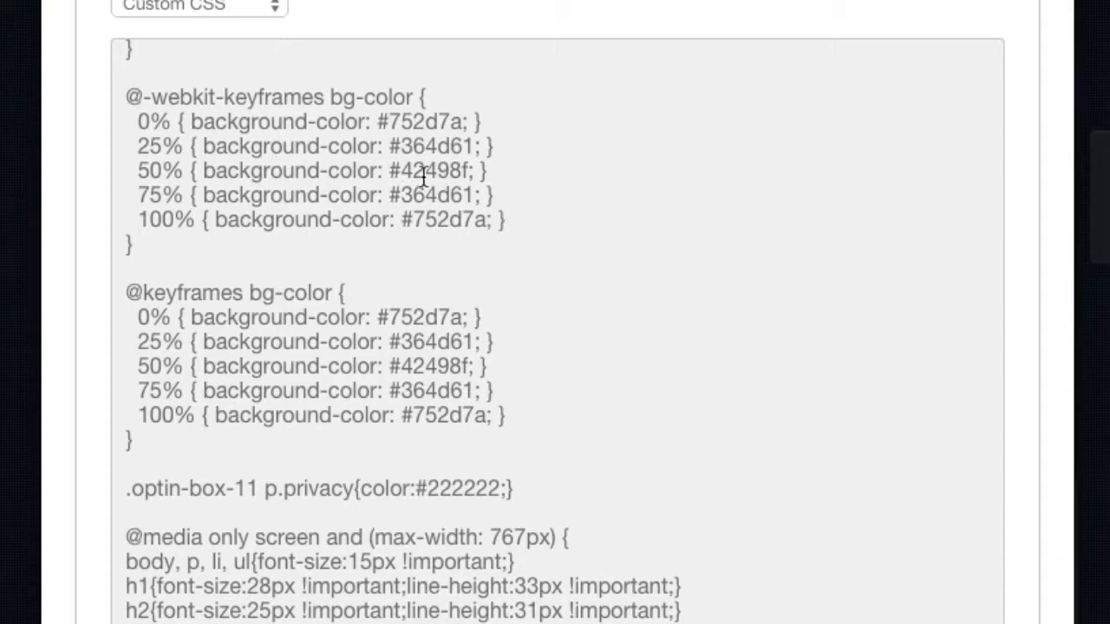
Replace the 50% colour #42498f with #ffffff in the webkit bg-color keyframes.
double_click(433, 170)
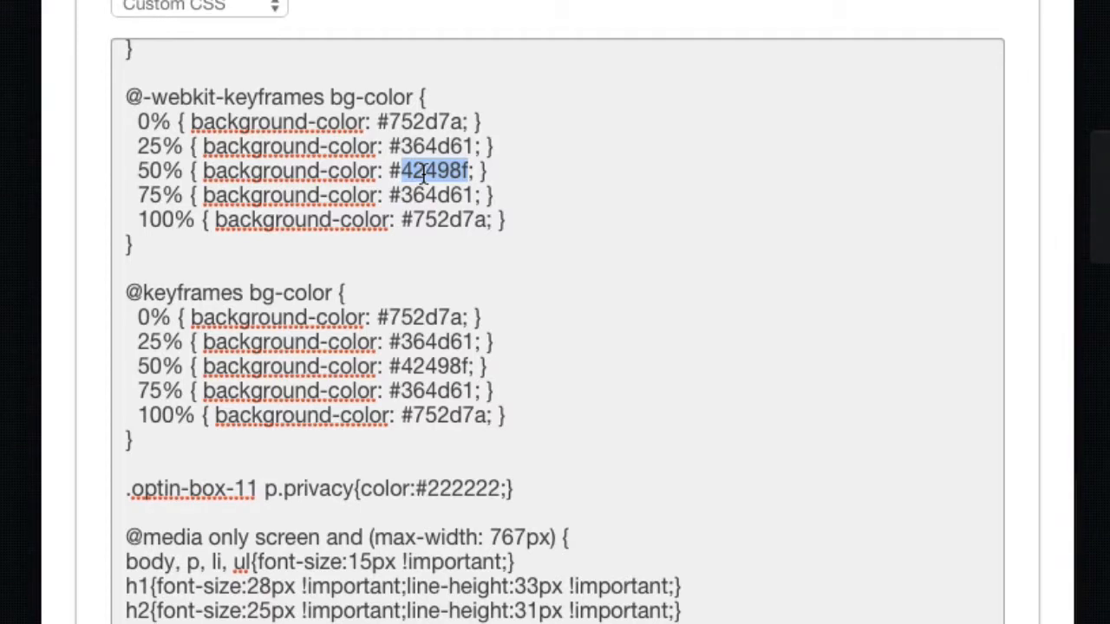
type("#ff")
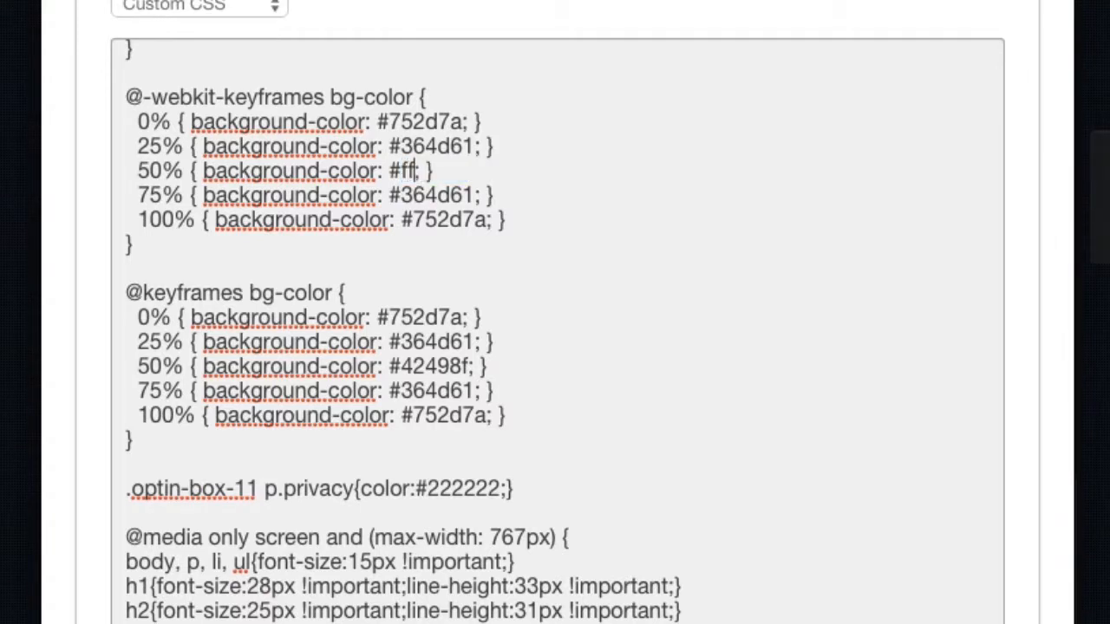
type("ffff")
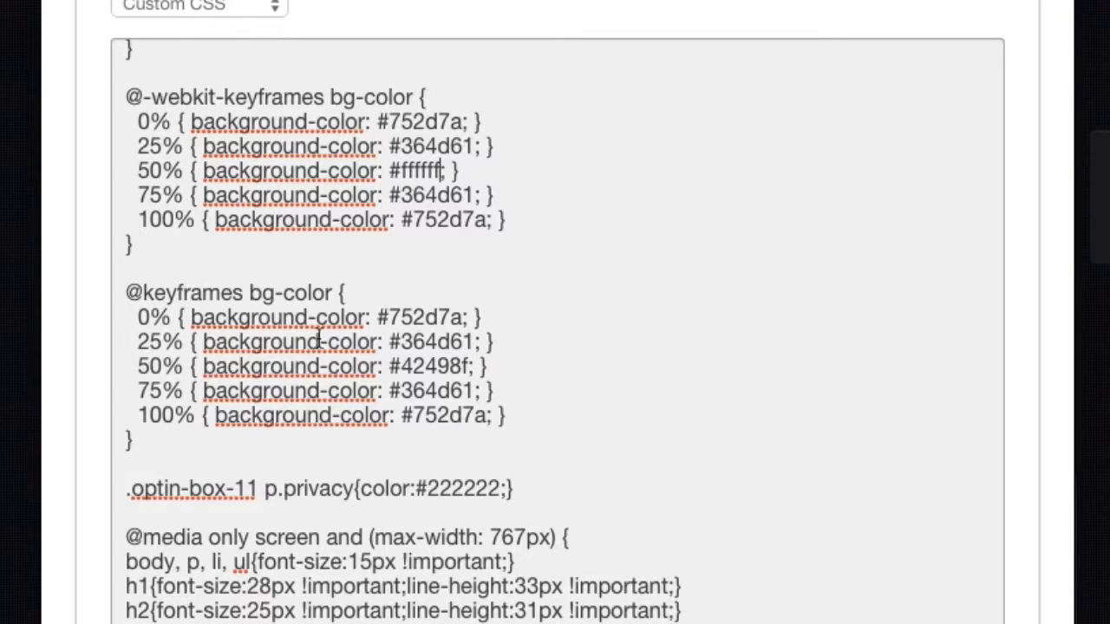
Replace the 50% colour #42498f with #ffffff in the standard bg-color keyframes.
double_click(433, 366)
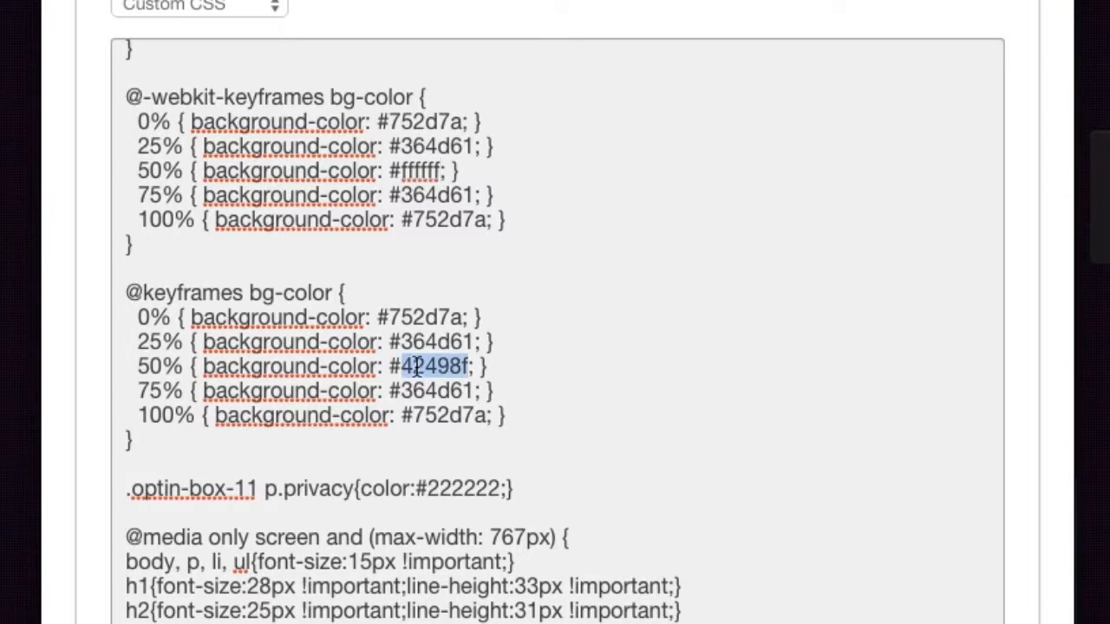
type("#ffffff")
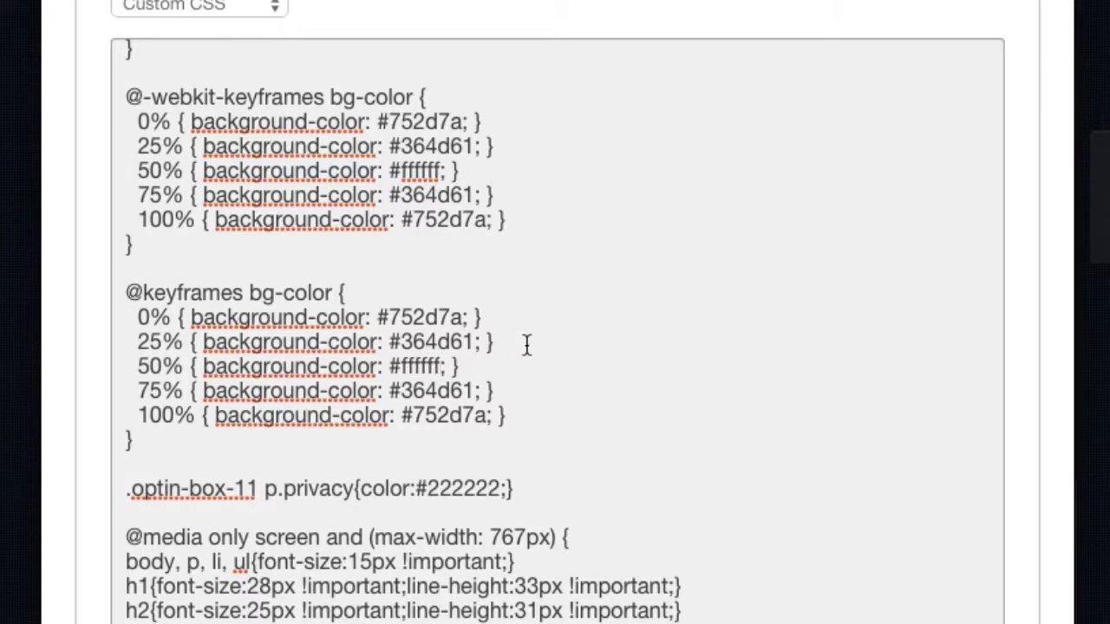
left_click(442, 366)
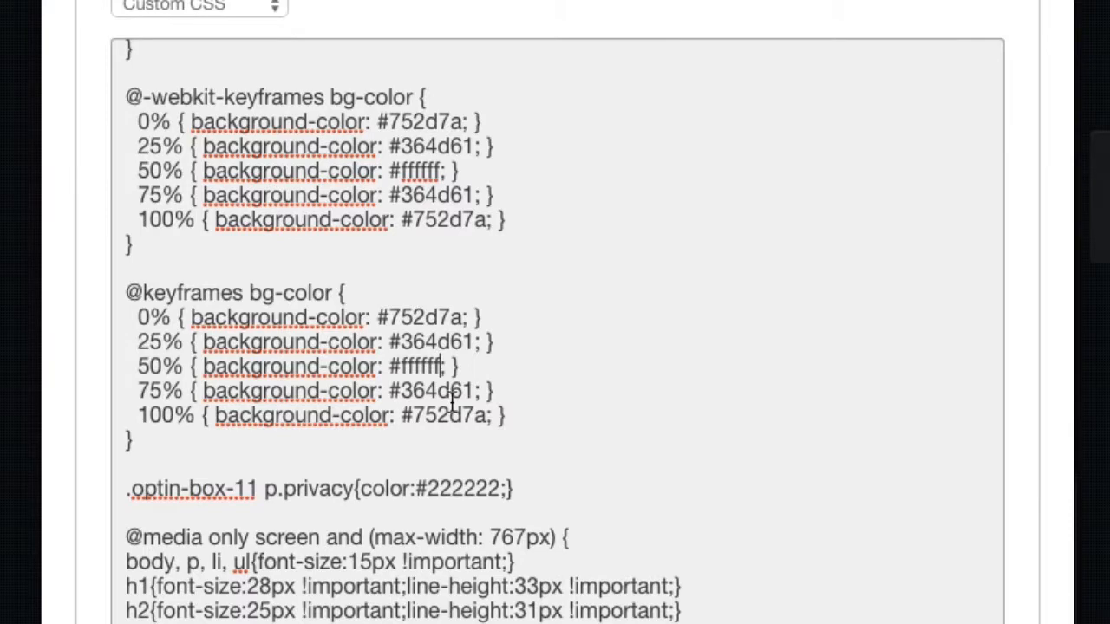
Save the edited page settings and acknowledge the Saved confirmation.
scroll("down", 3)
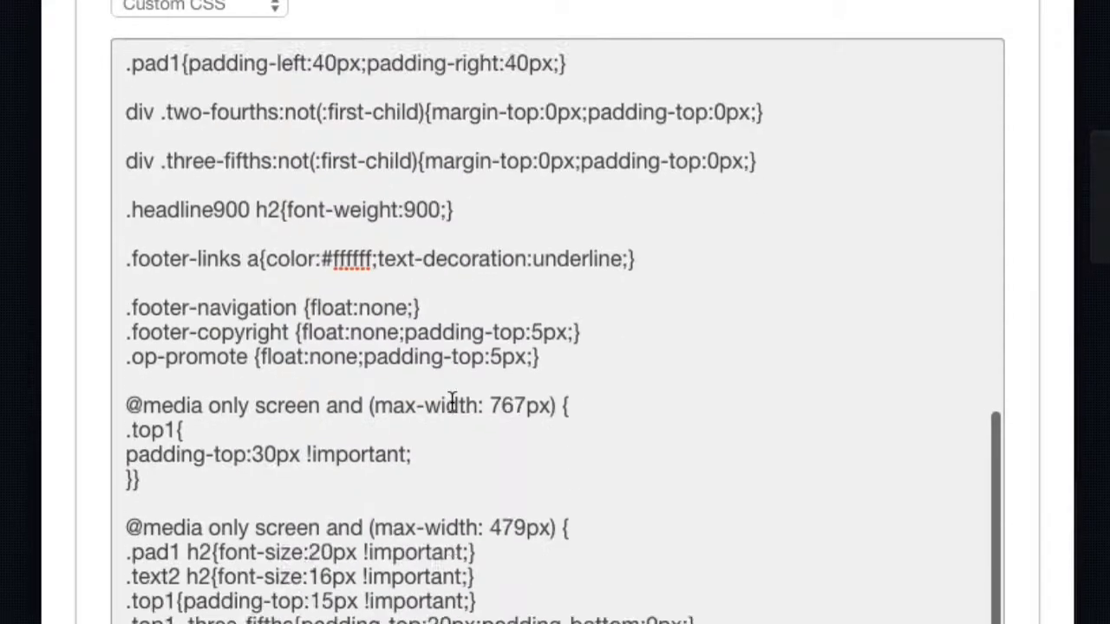
scroll("down", 3)
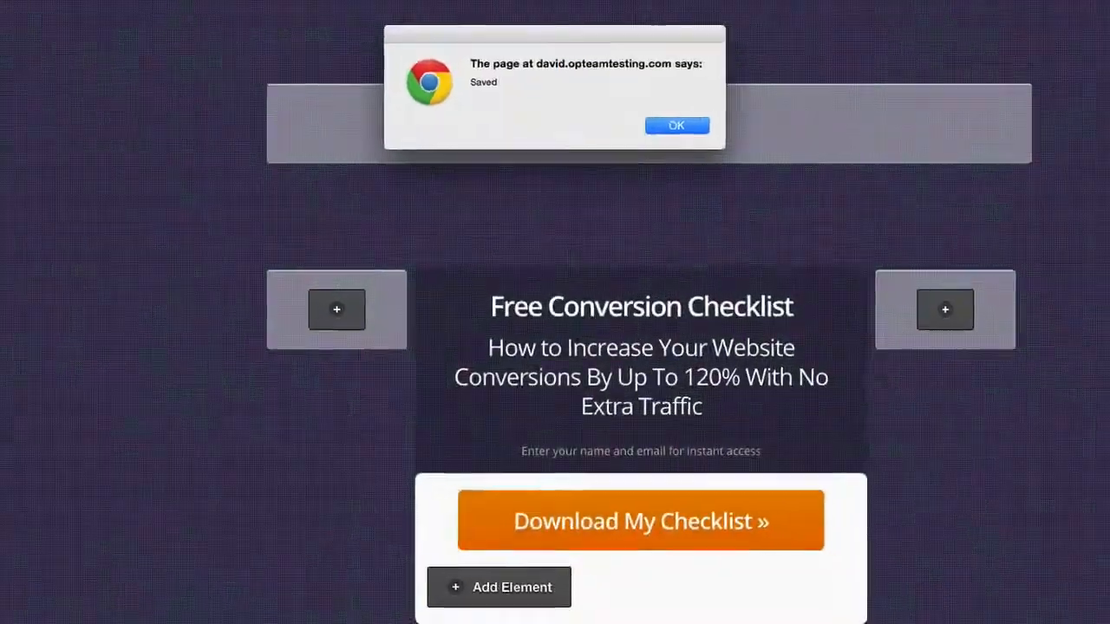
left_click(676, 124)
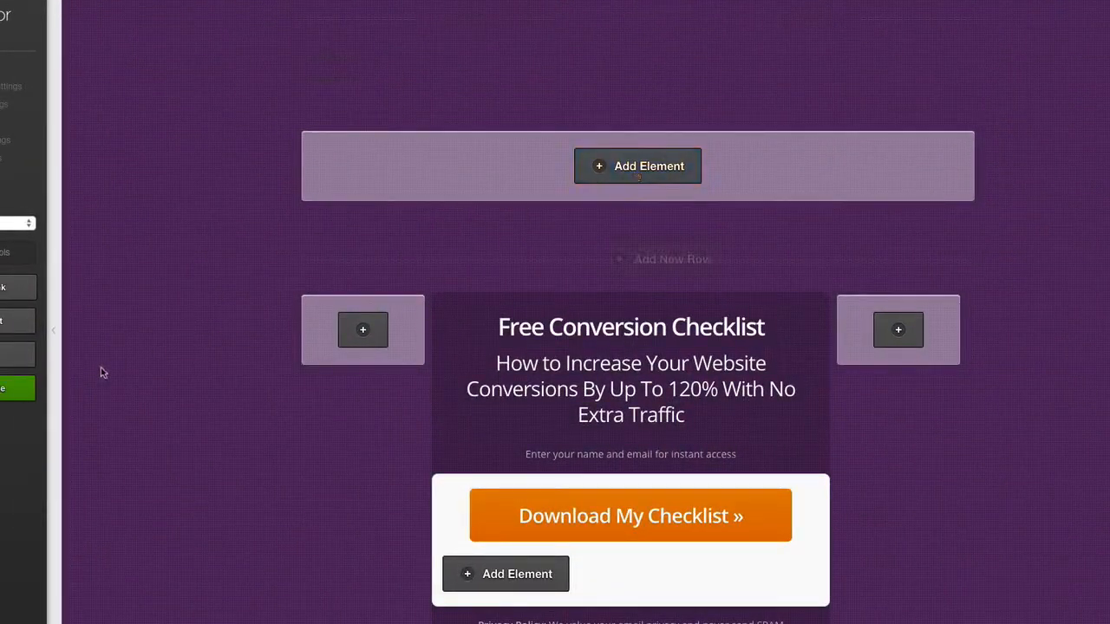